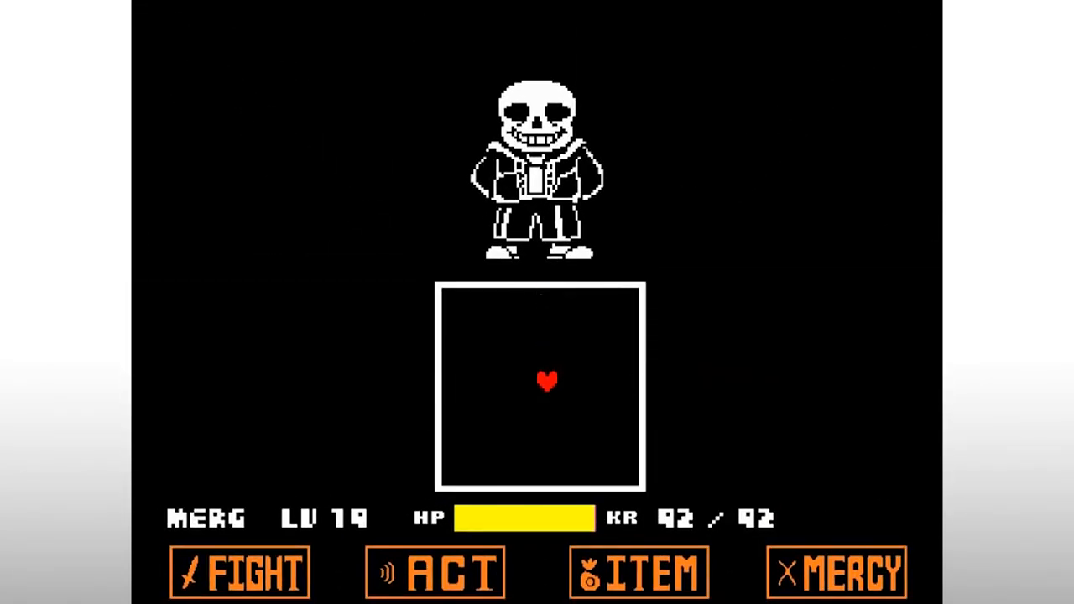
# - Position the pCube planks as top slats, cross boards and support blocks, then view in perspective
pyautogui.click(239, 572)
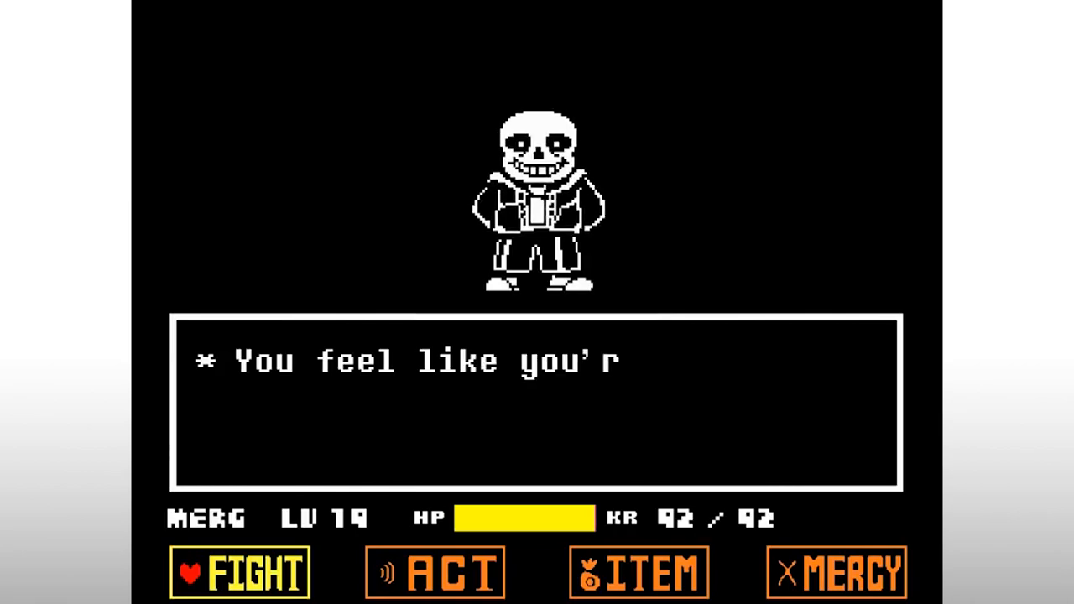
pyautogui.click(239, 572)
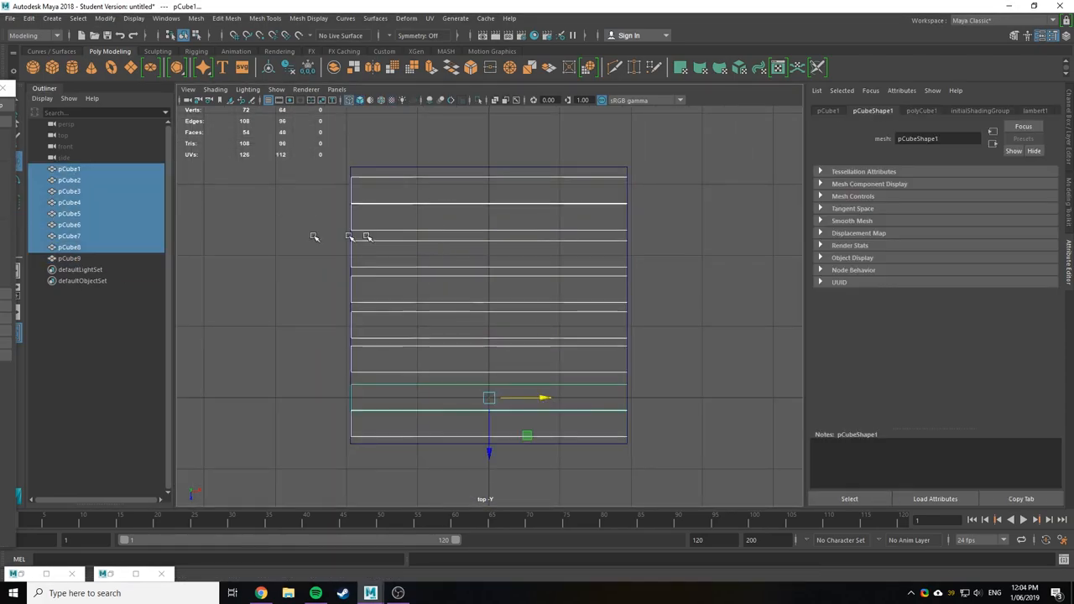
pyautogui.click(165, 17)
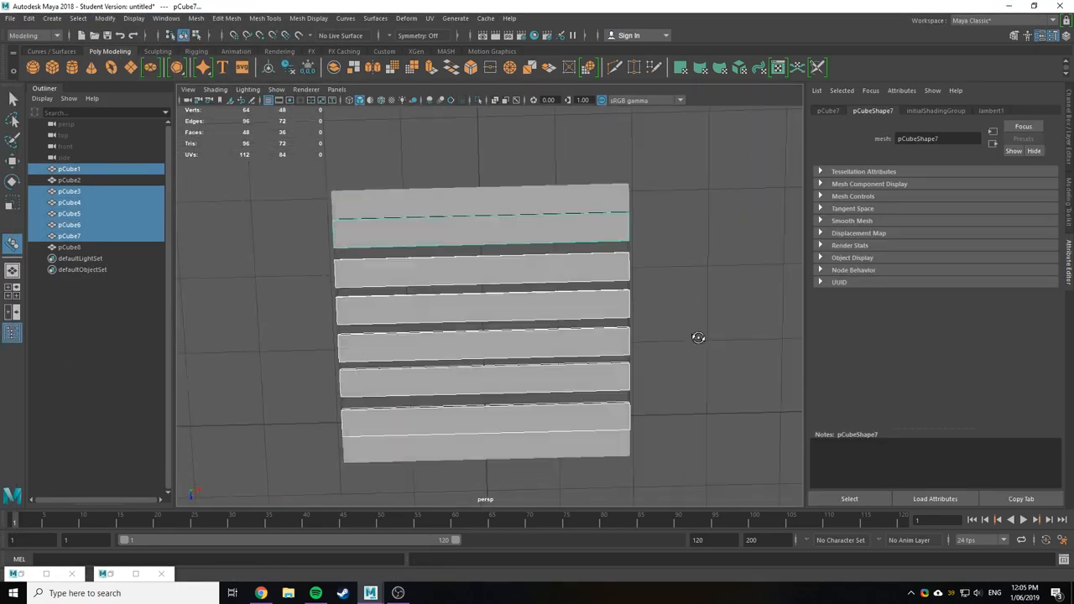
pyautogui.click(104, 17)
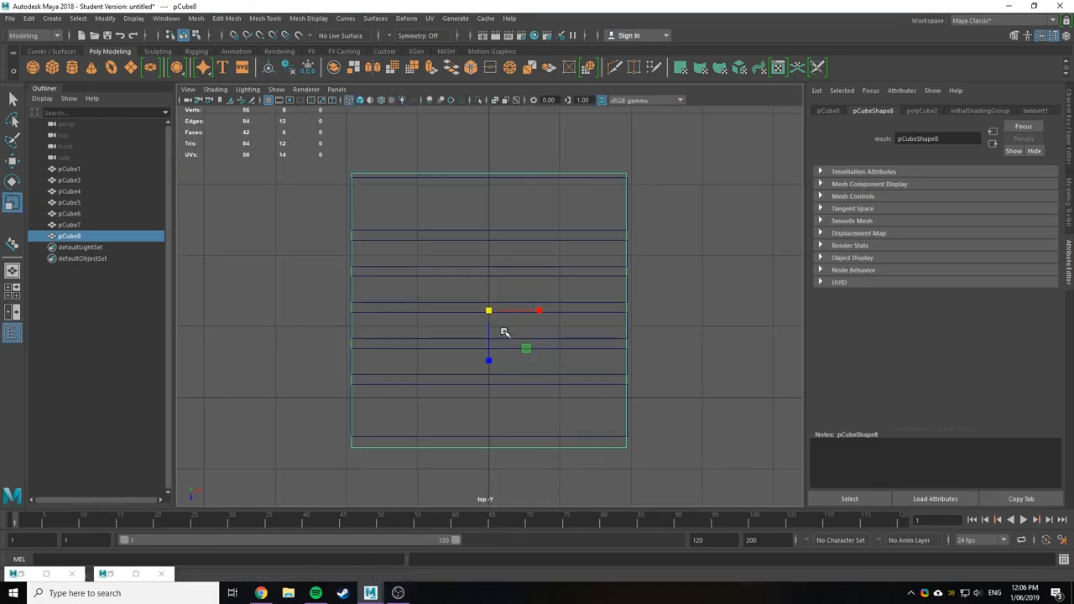
pyautogui.click(69, 225)
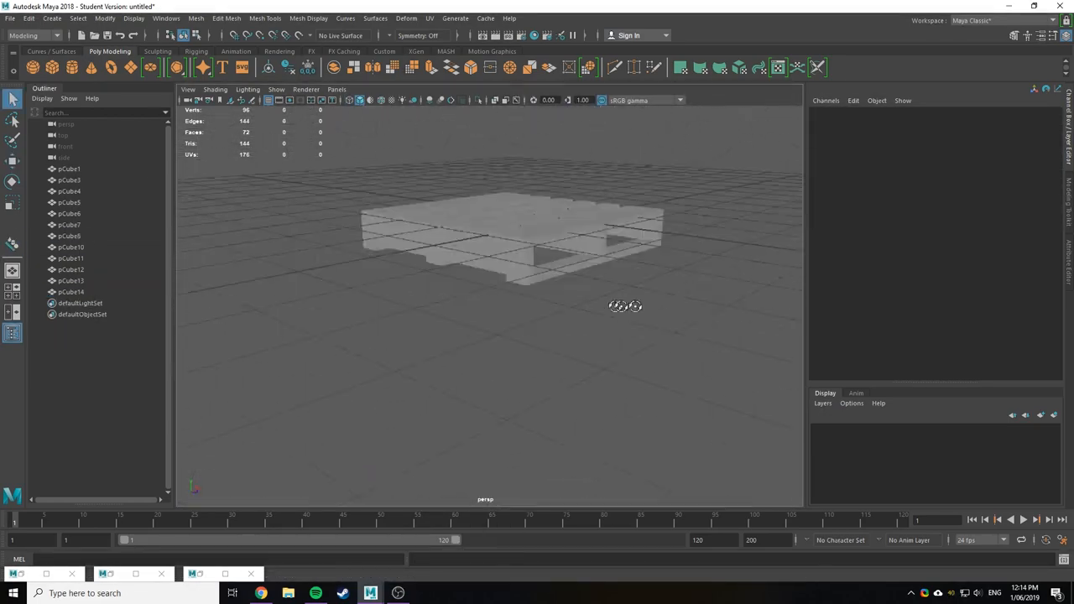
# - Export All from the File menu as FBX into the game's Models folder
pyautogui.click(10, 17)
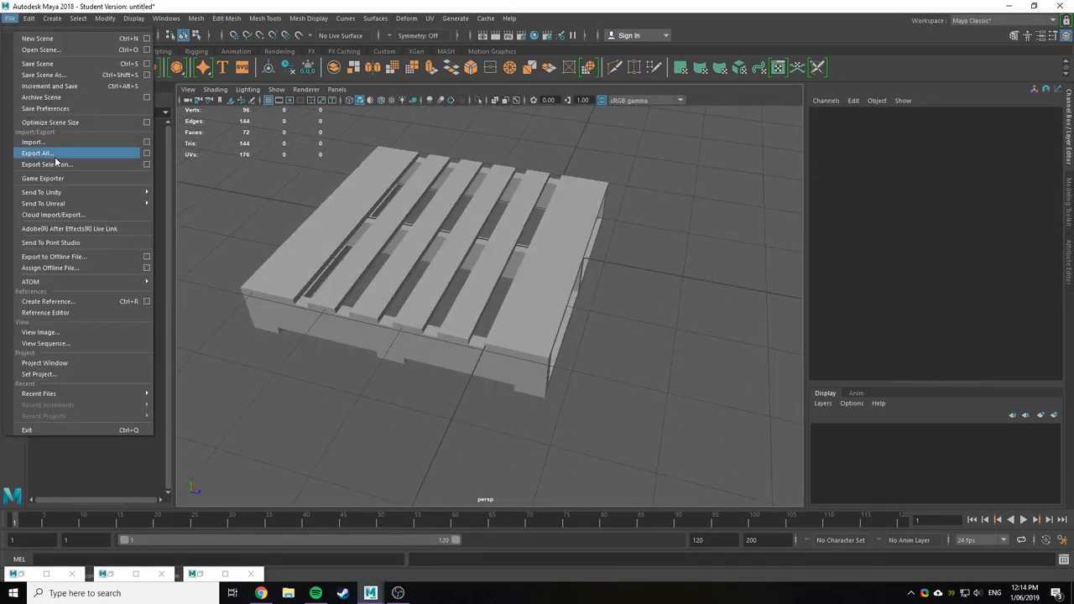
pyautogui.click(37, 152)
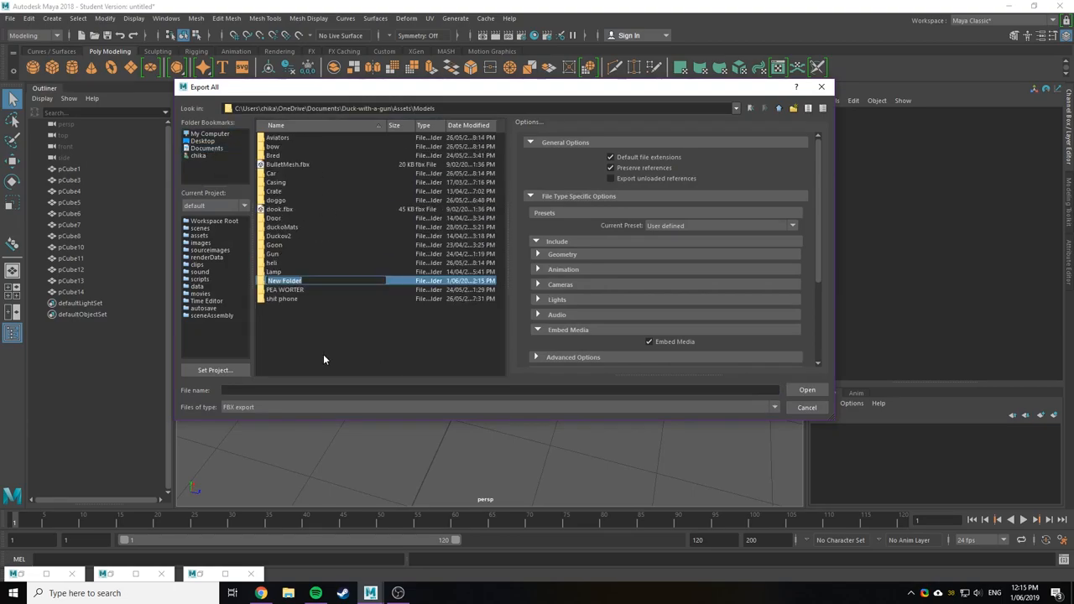
pyautogui.click(806, 389)
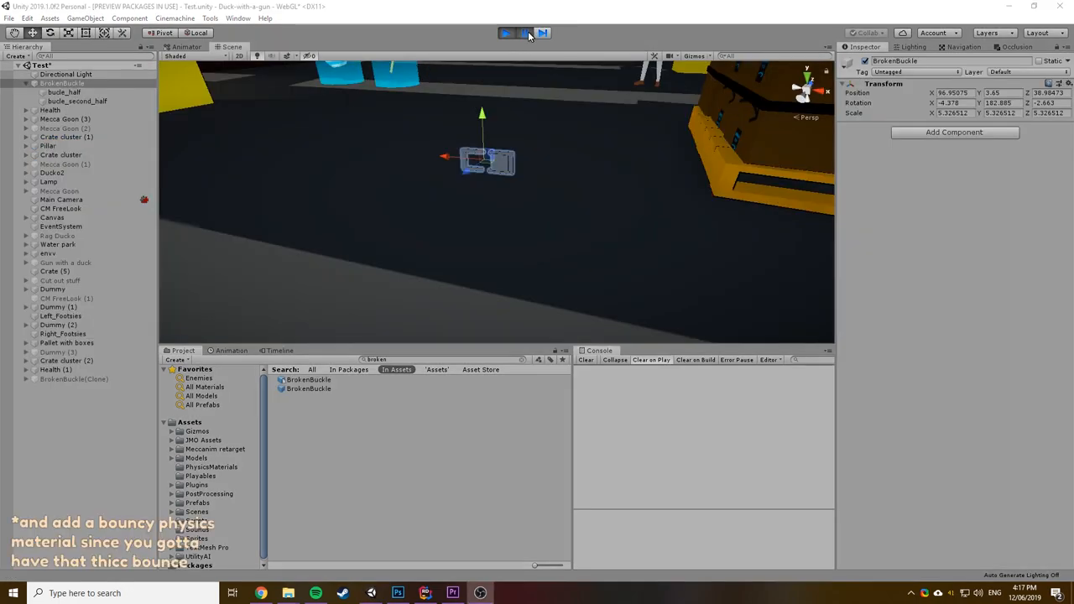
# - Enter and exit Play mode to confirm the 'Collided with buckle' console log
pyautogui.click(507, 34)
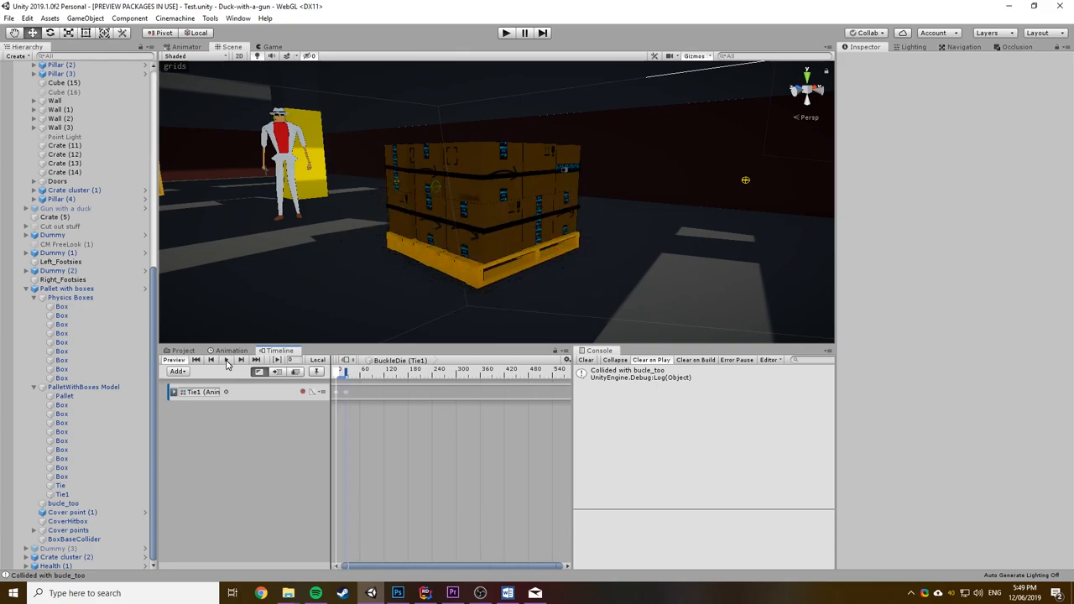
pyautogui.click(507, 33)
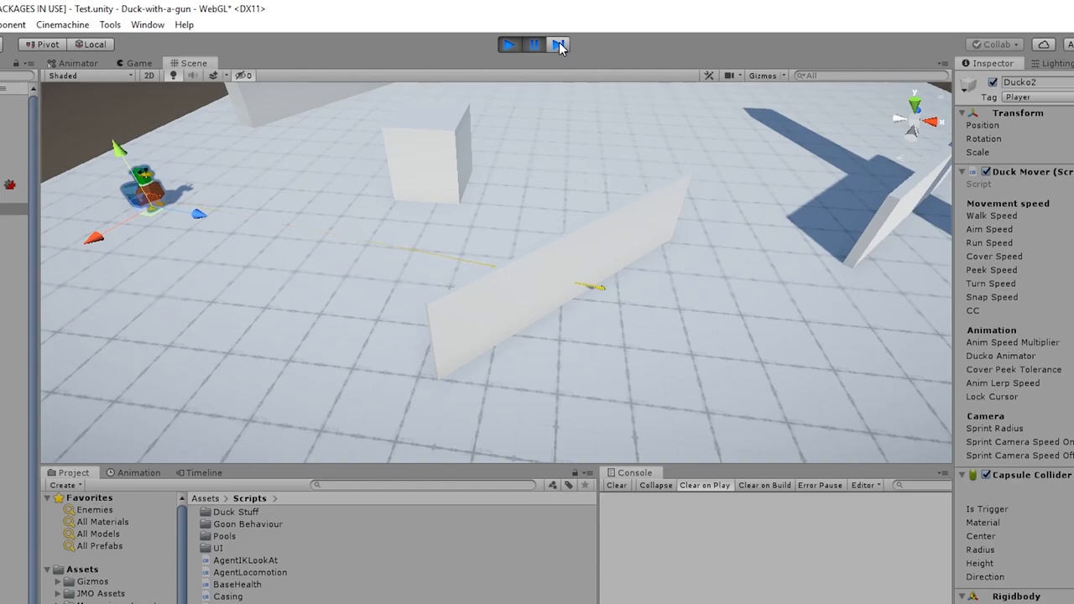
pyautogui.click(559, 43)
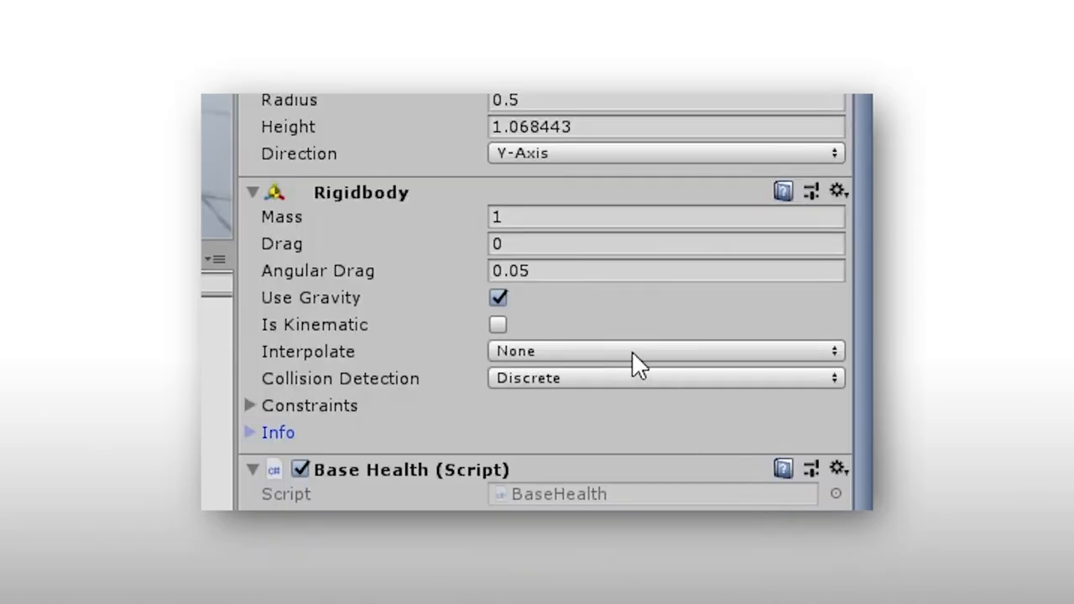
pyautogui.click(663, 351)
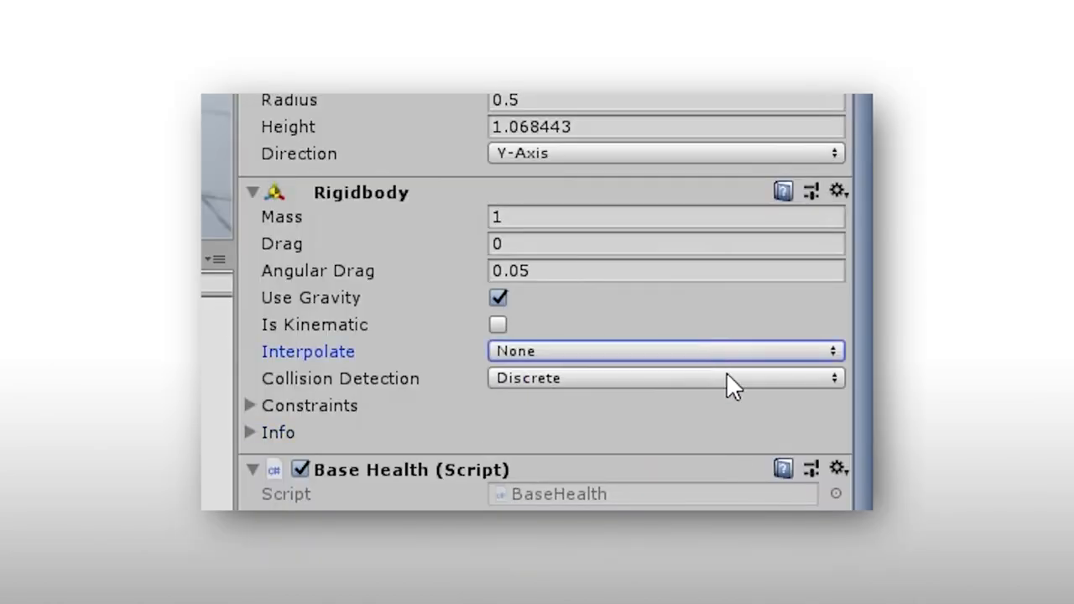
pyautogui.click(664, 378)
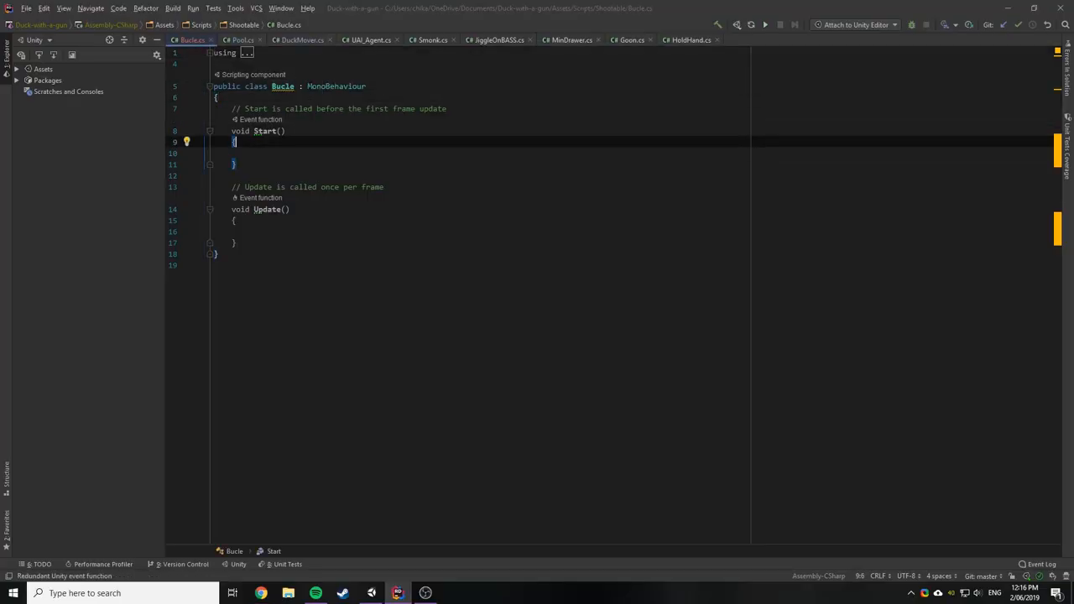
# - Begin a [RequireComponent] attribute in Buckle.cs and a public GameObject field in Shootable.cs
pyautogui.write('[Requi')
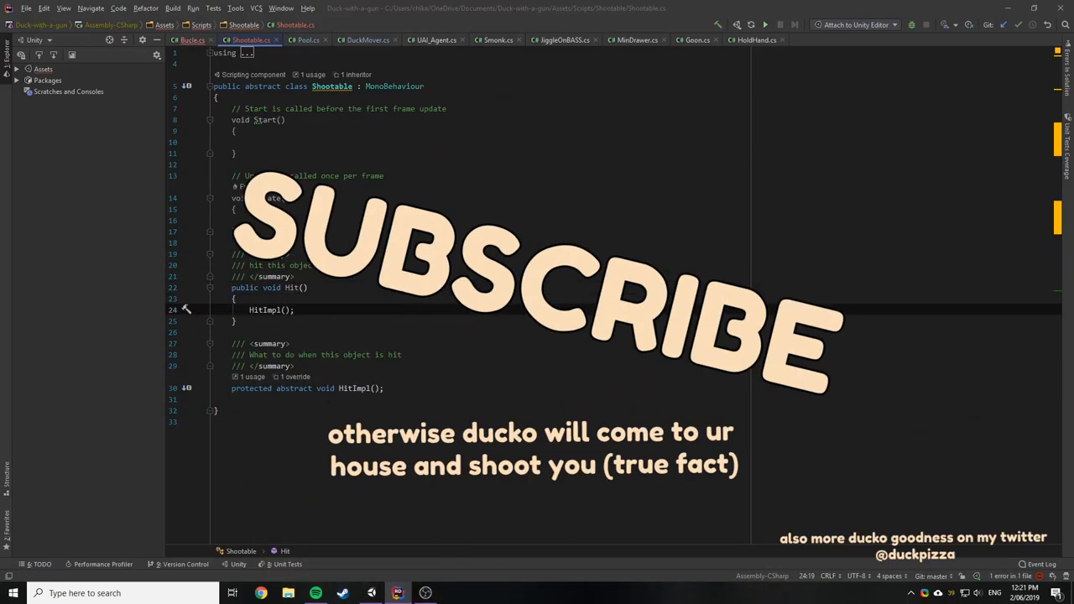
pyautogui.write('public GameObject')
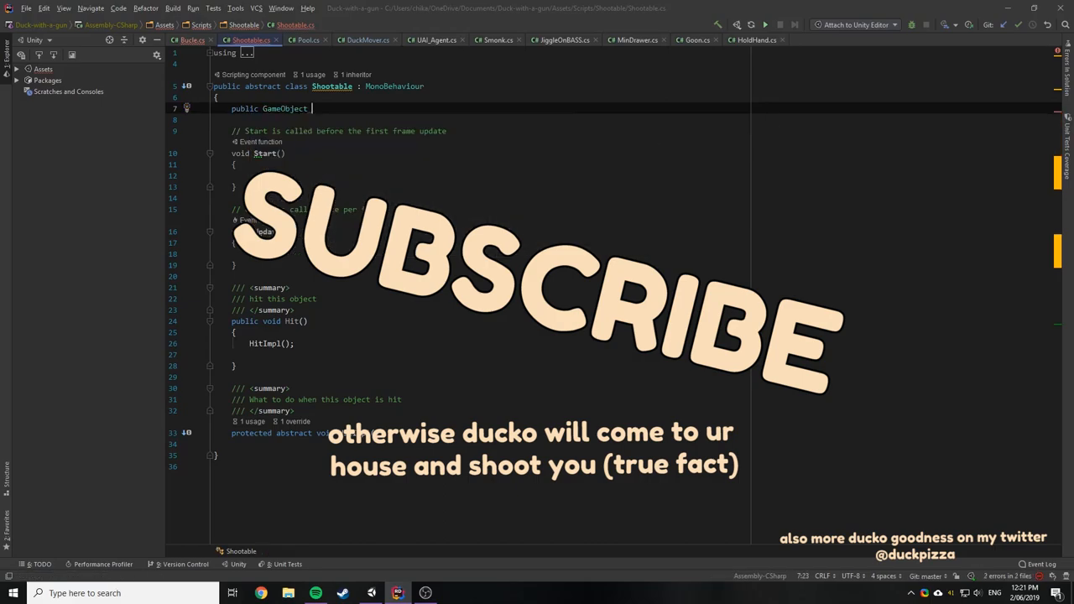